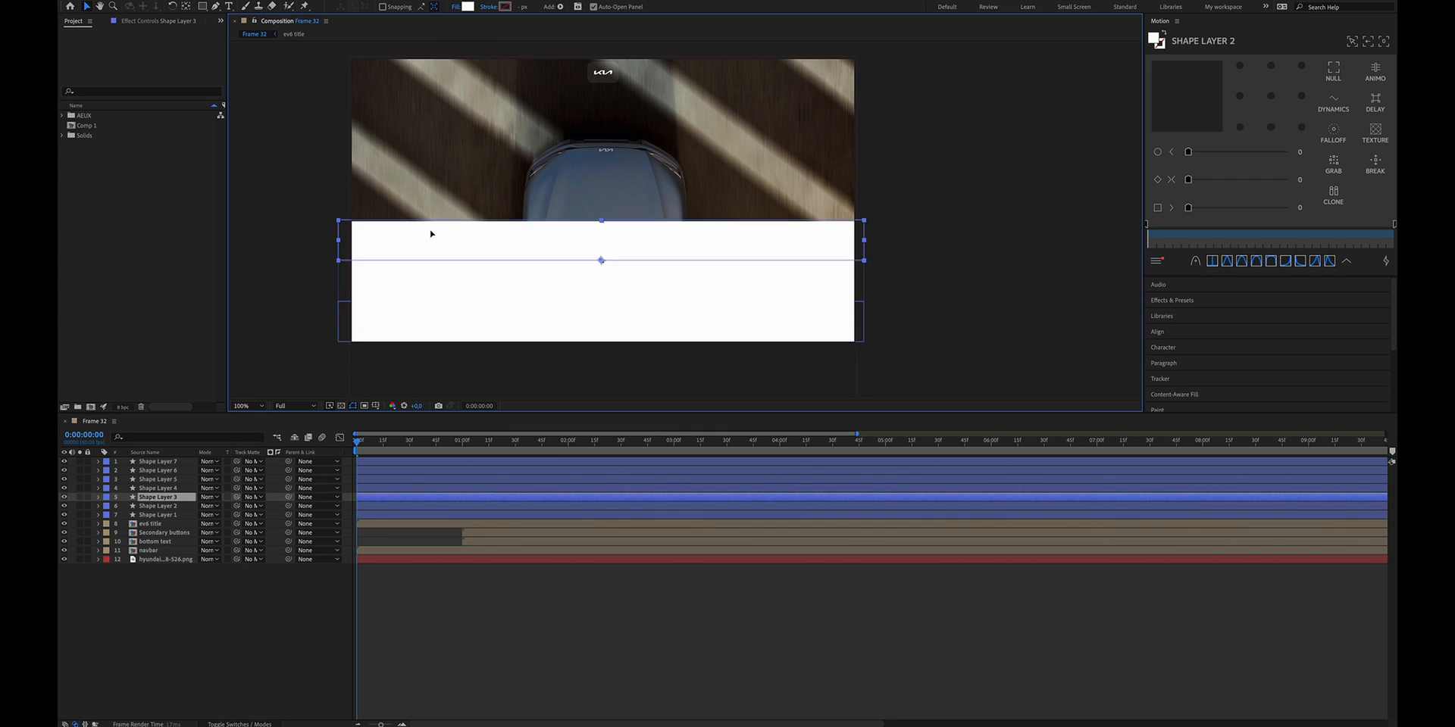
Duplicate the top white shape layer upward so white nearly fills the composition frame.
{"action": "left_click", "coordinate": [156, 488]}
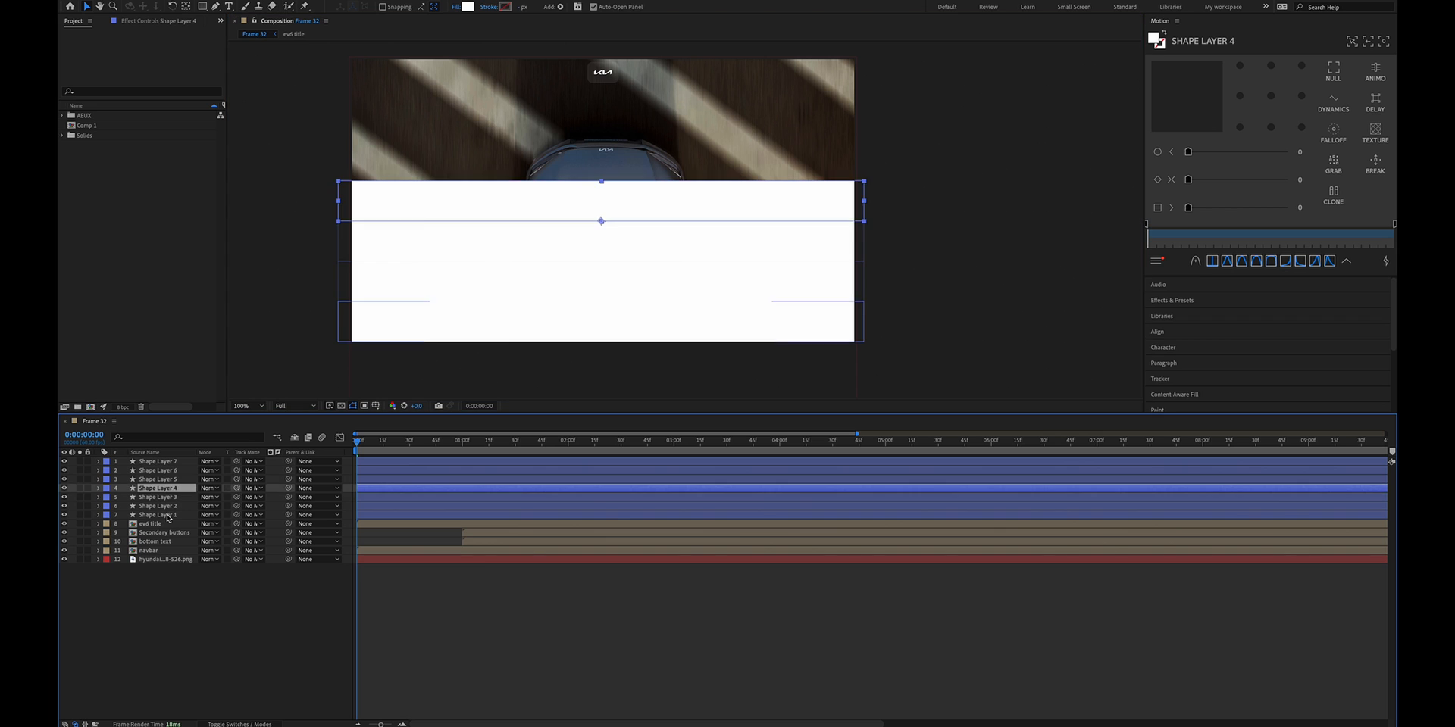
{"action": "left_click", "coordinate": [155, 470]}
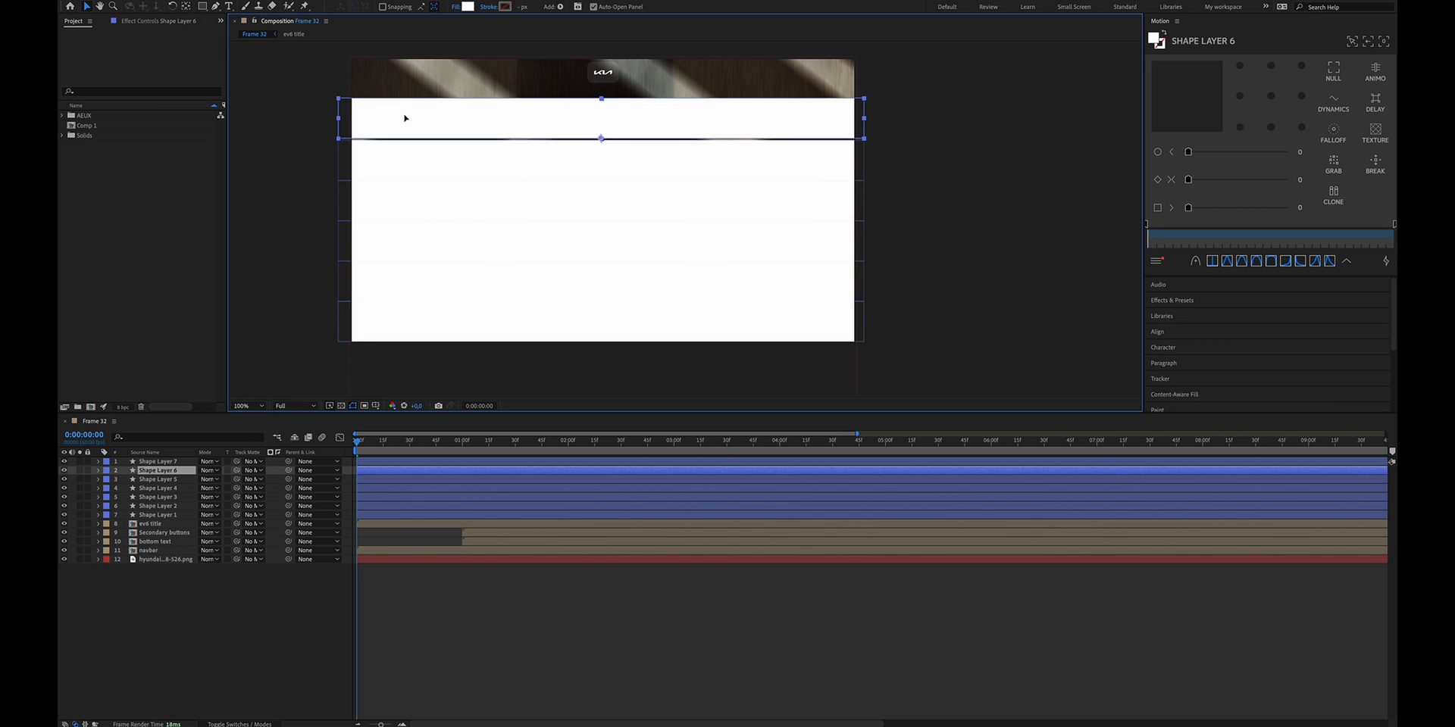